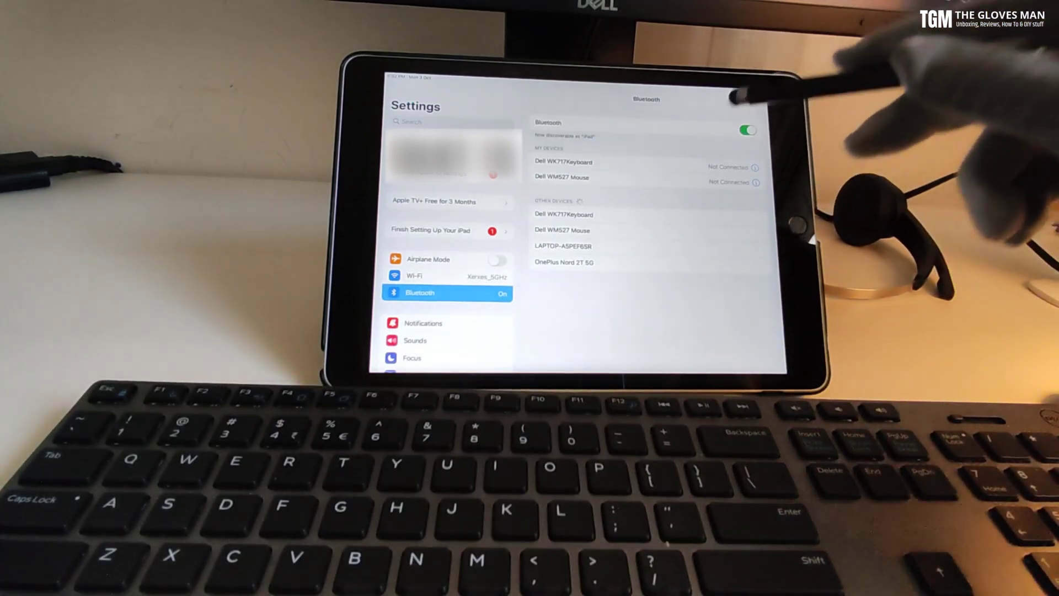
{"action": "mouse_move", "coordinate": [743, 101]}
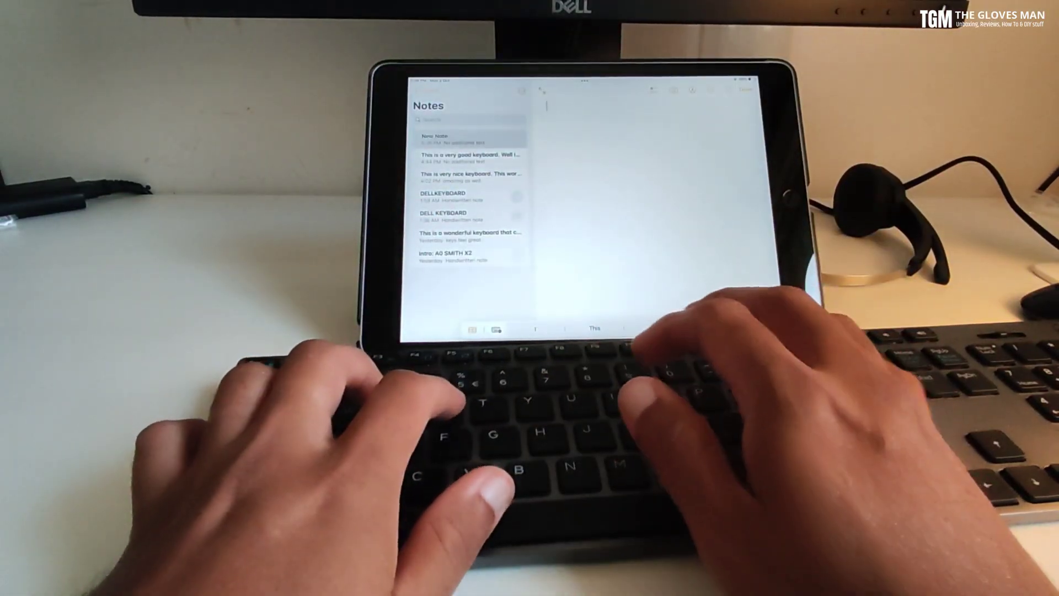
{"action": "type", "text": "Thi"}
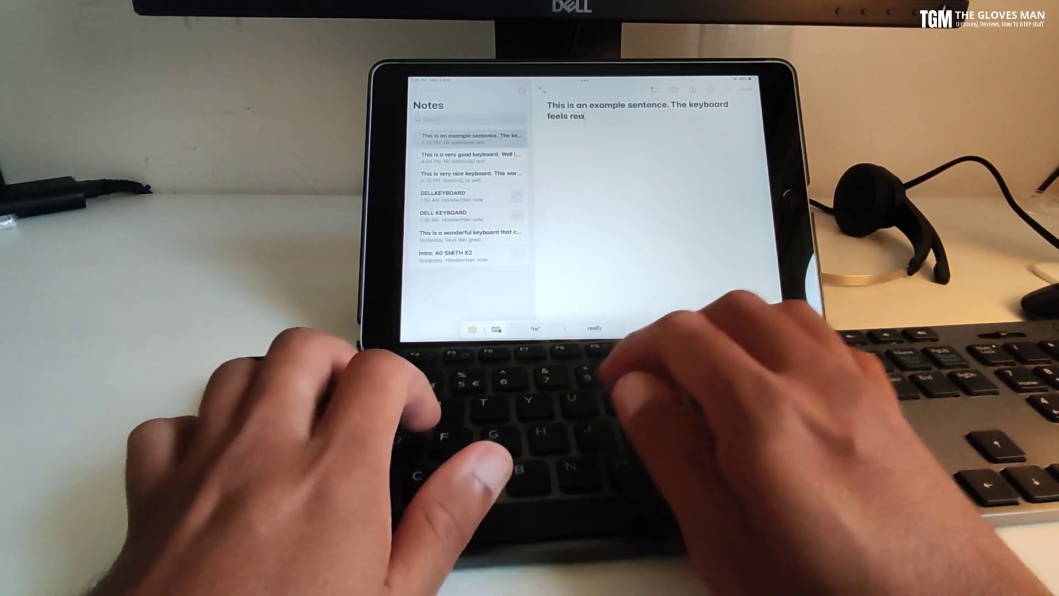
{"action": "type", "text": "lly good."}
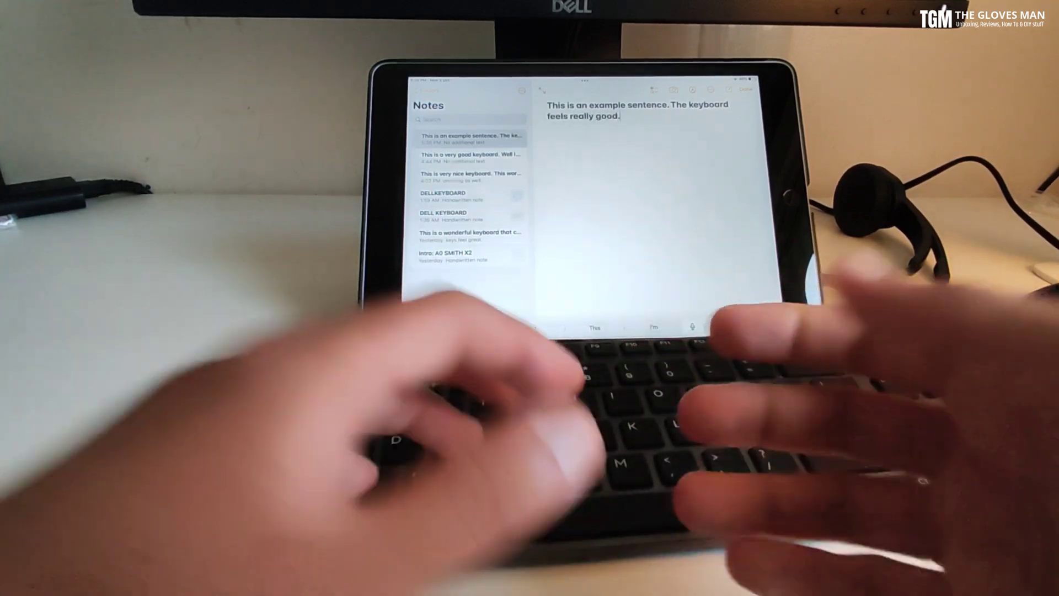